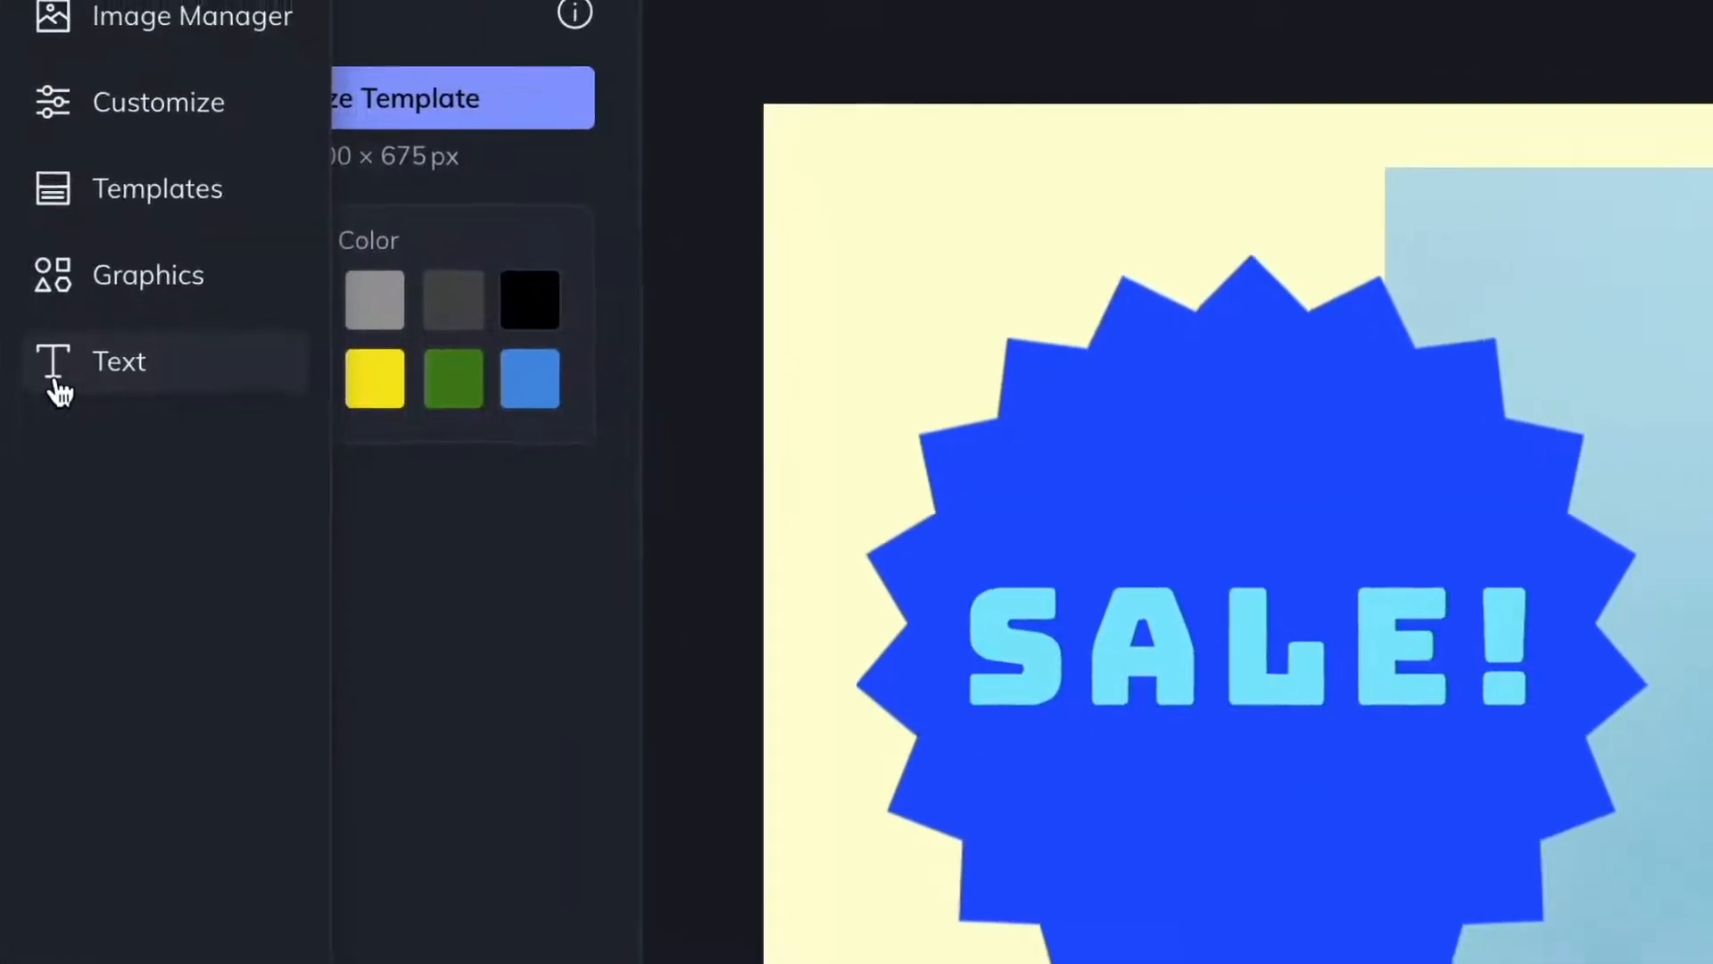
# Step: Add a default placeholder text box near the top of the banner
pyautogui.click(119, 361)
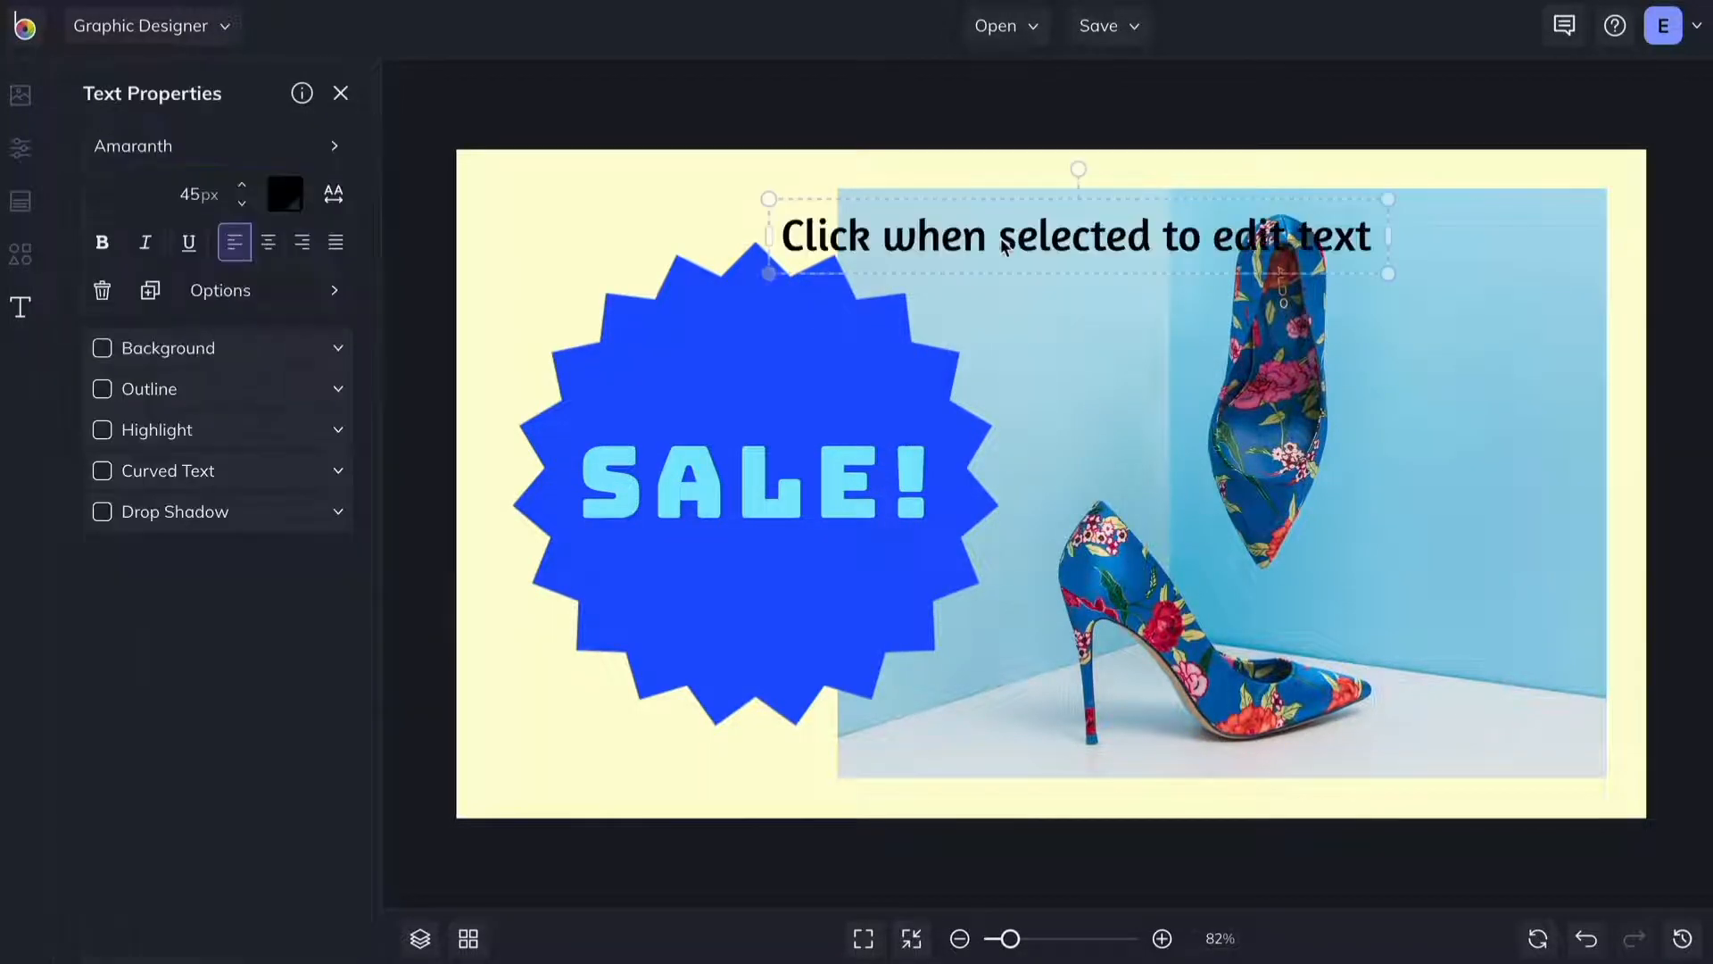
# Step: Enter '20% off 4/1 - 4/8' in the text box at the banner's top right
pyautogui.write('20% off 4/1 - 4/8')
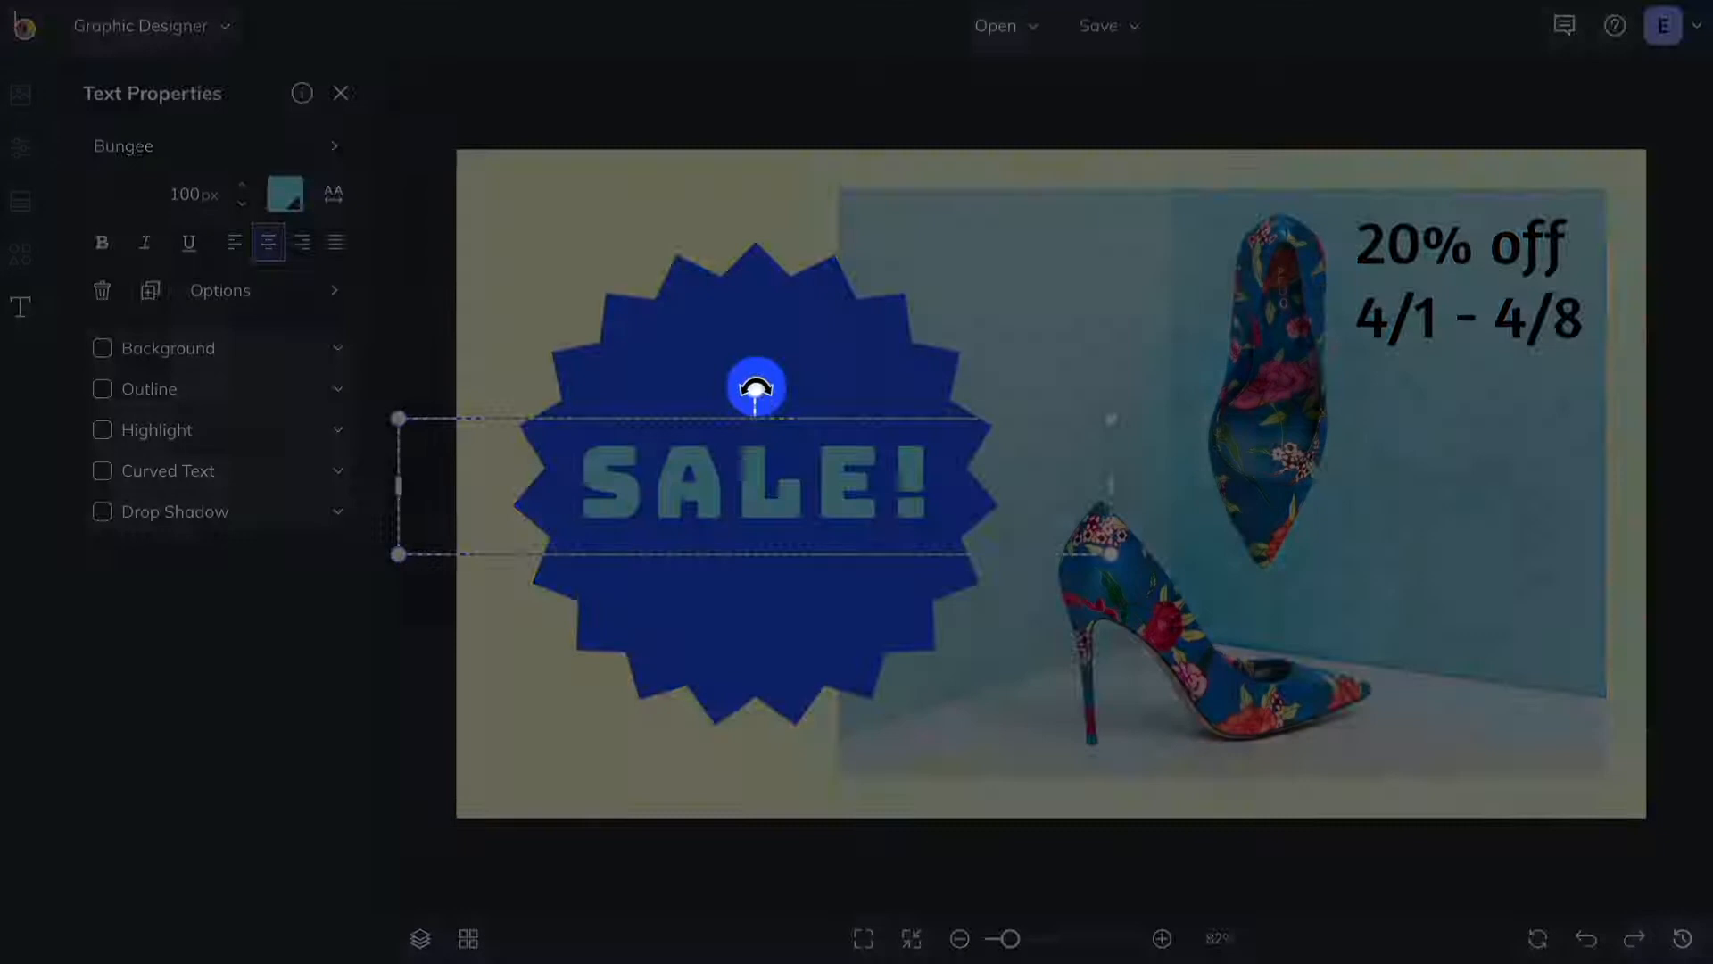
# Step: Tilt SALE! atop the starburst and set the date text in Questrial
pyautogui.moveTo(755, 384); pyautogui.dragTo(701, 404)
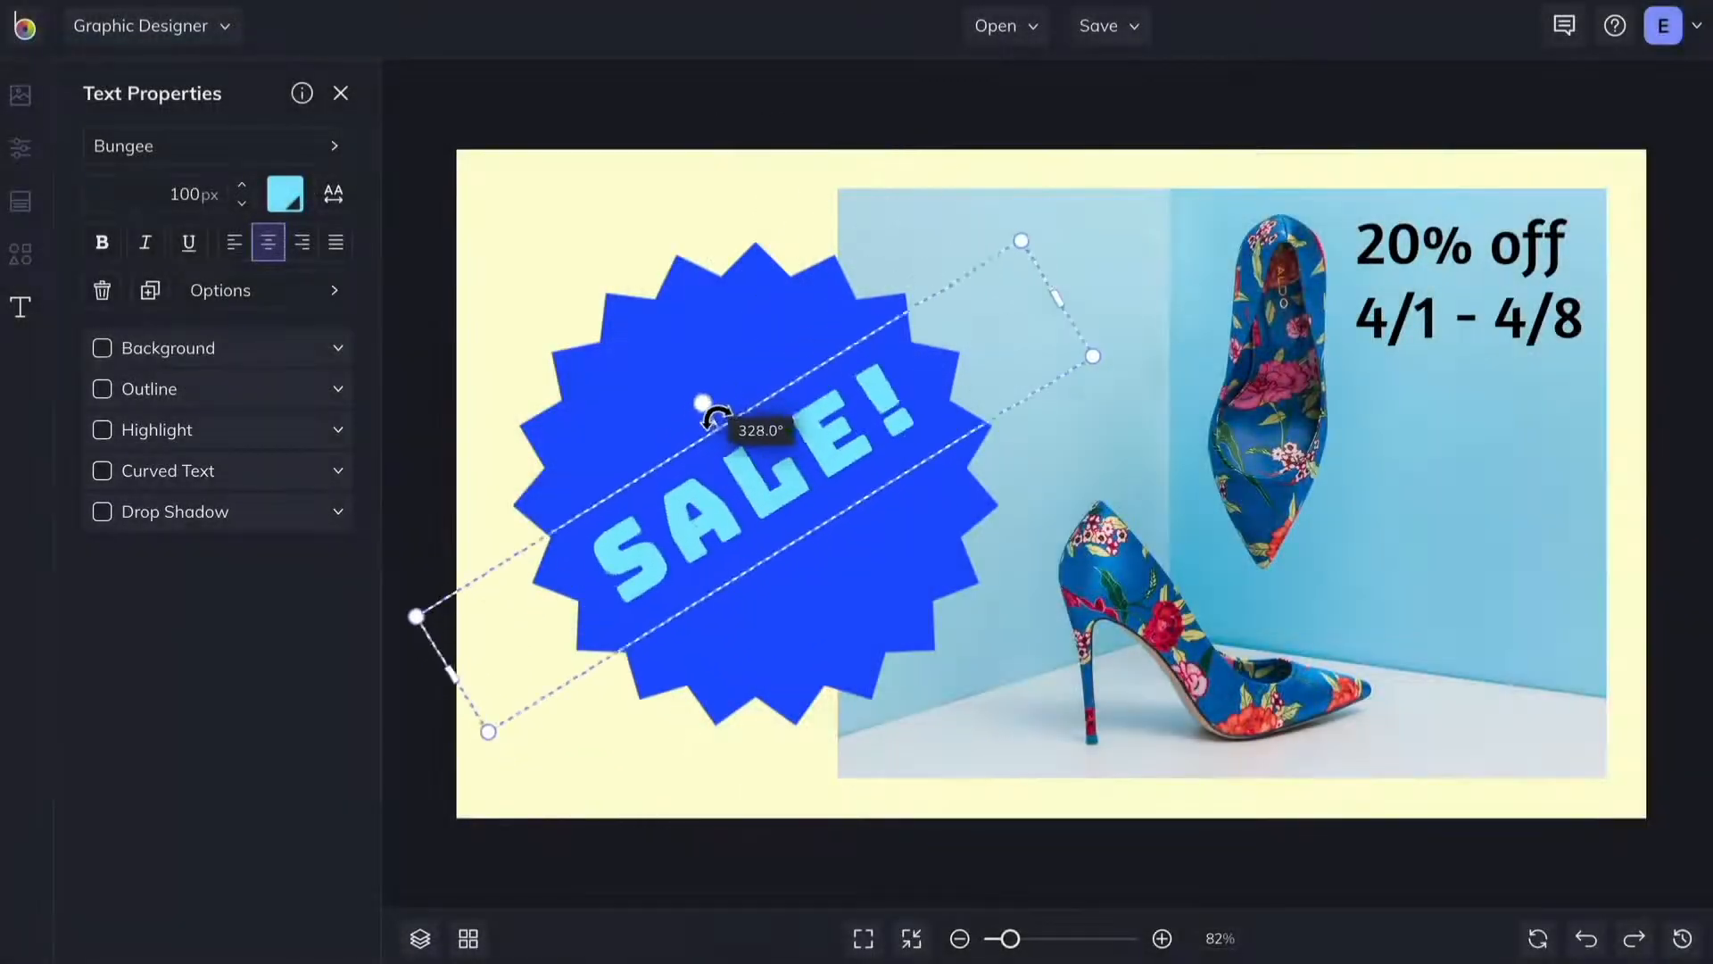
pyautogui.moveTo(701, 404); pyautogui.dragTo(756, 389)
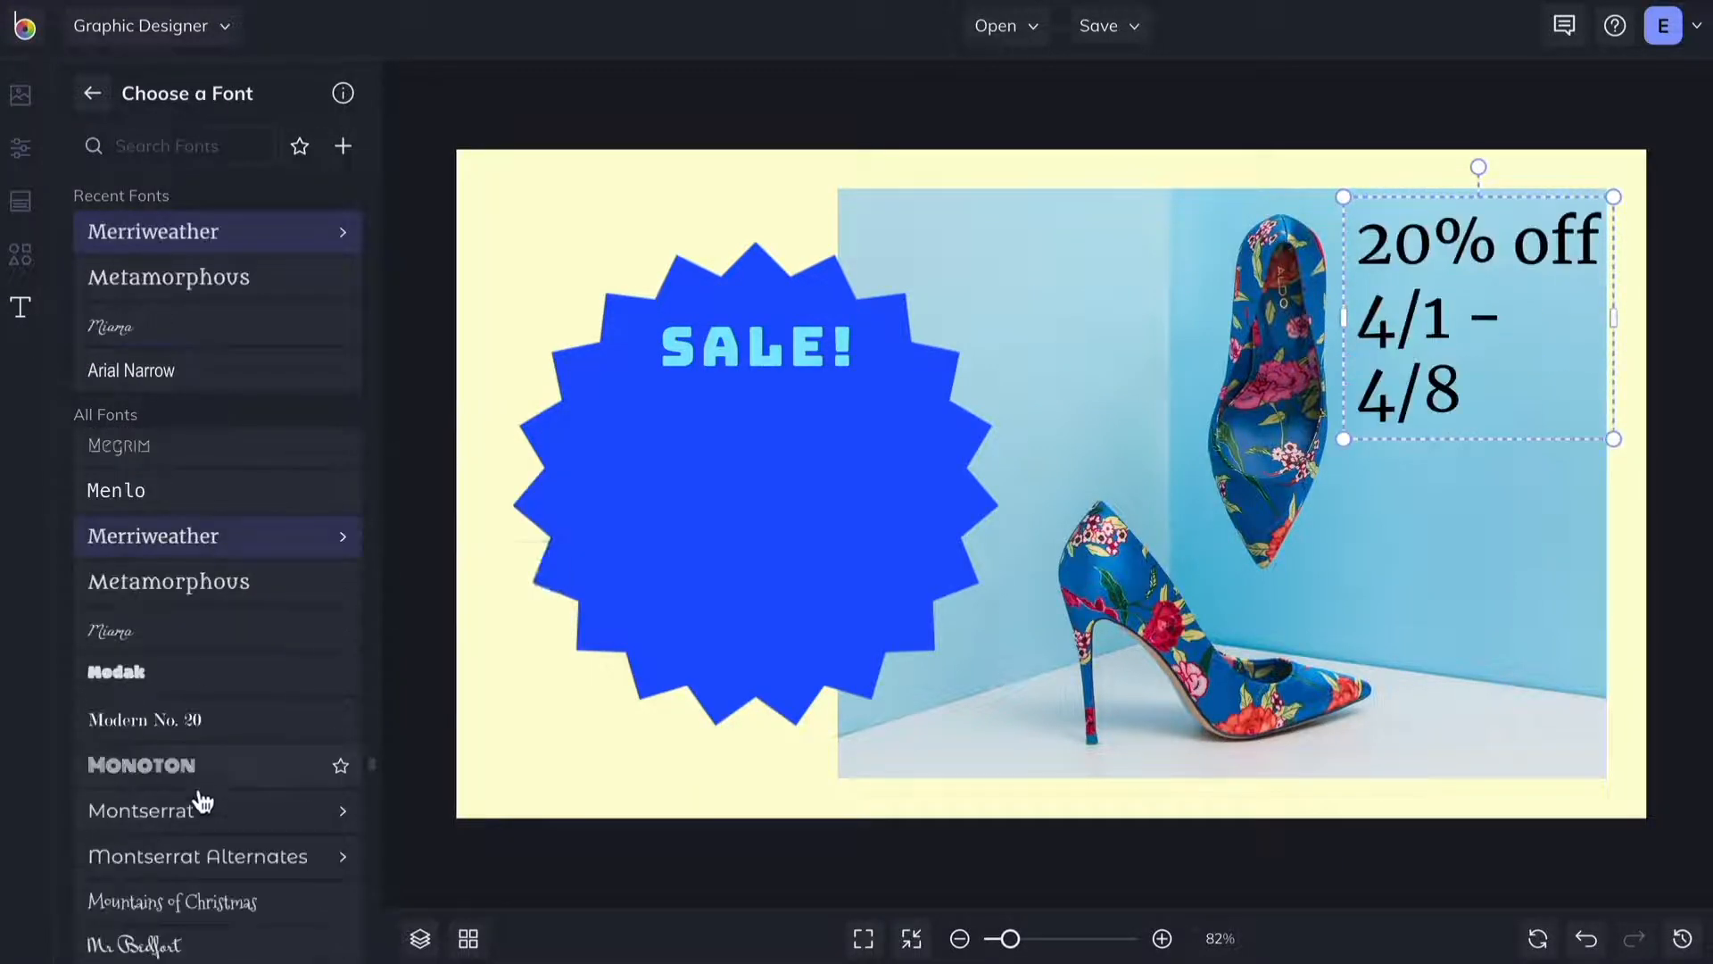
pyautogui.click(132, 654)
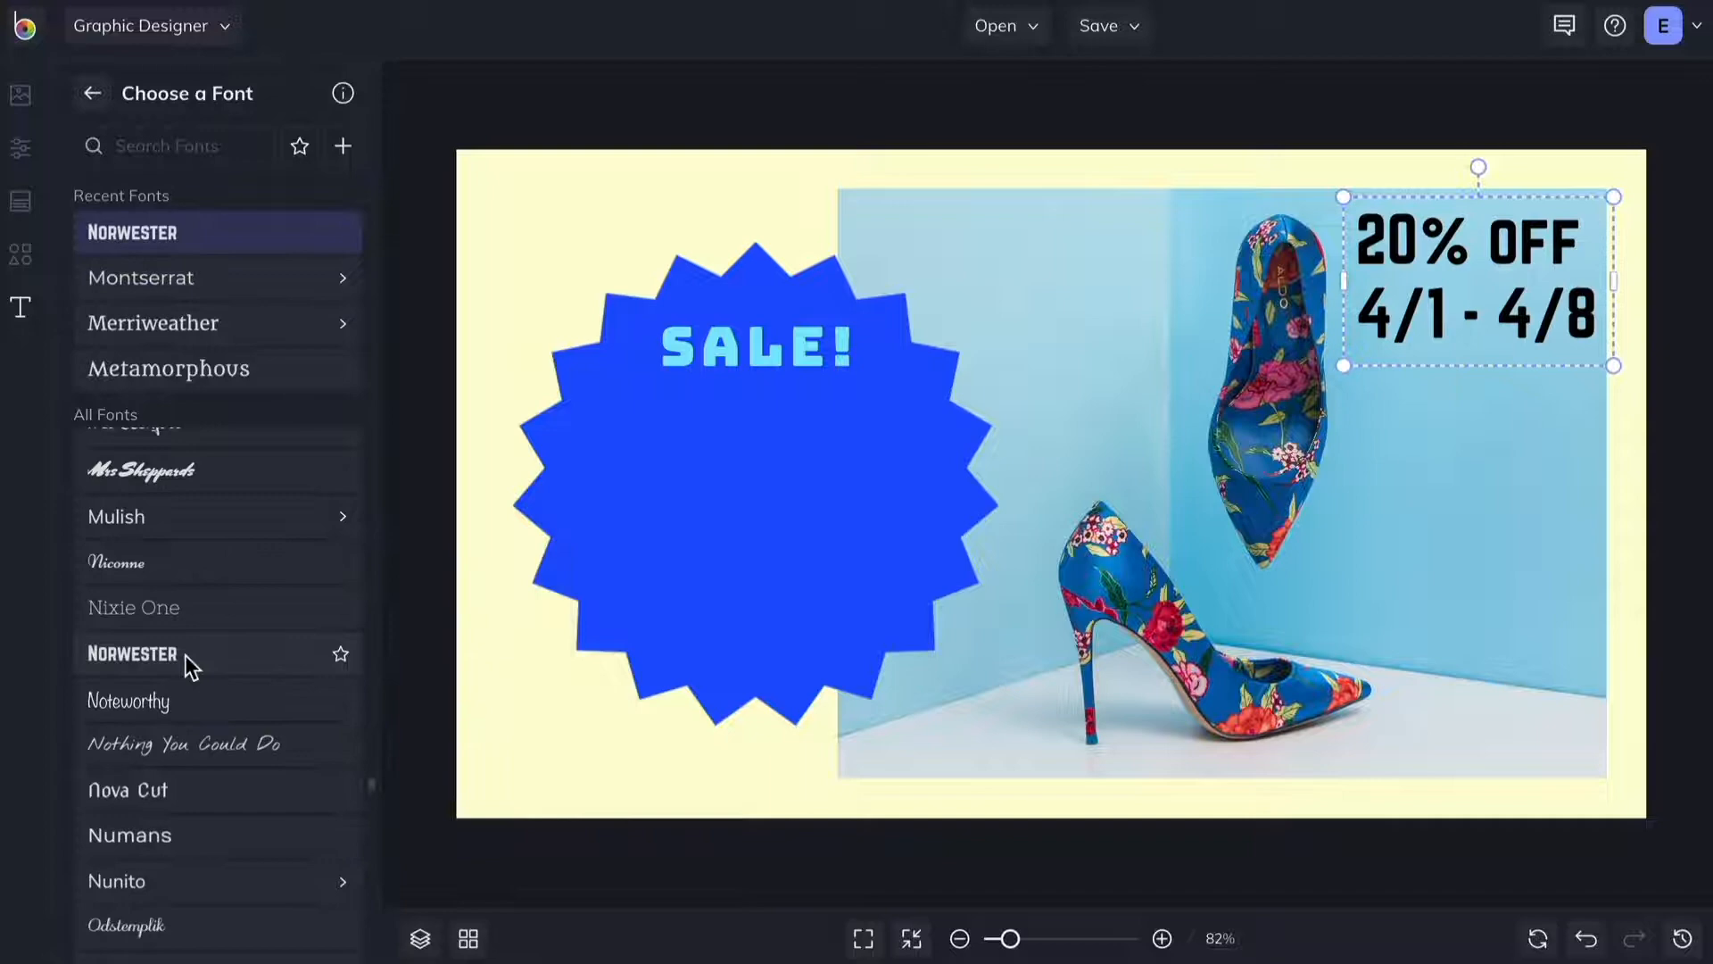
pyautogui.click(127, 661)
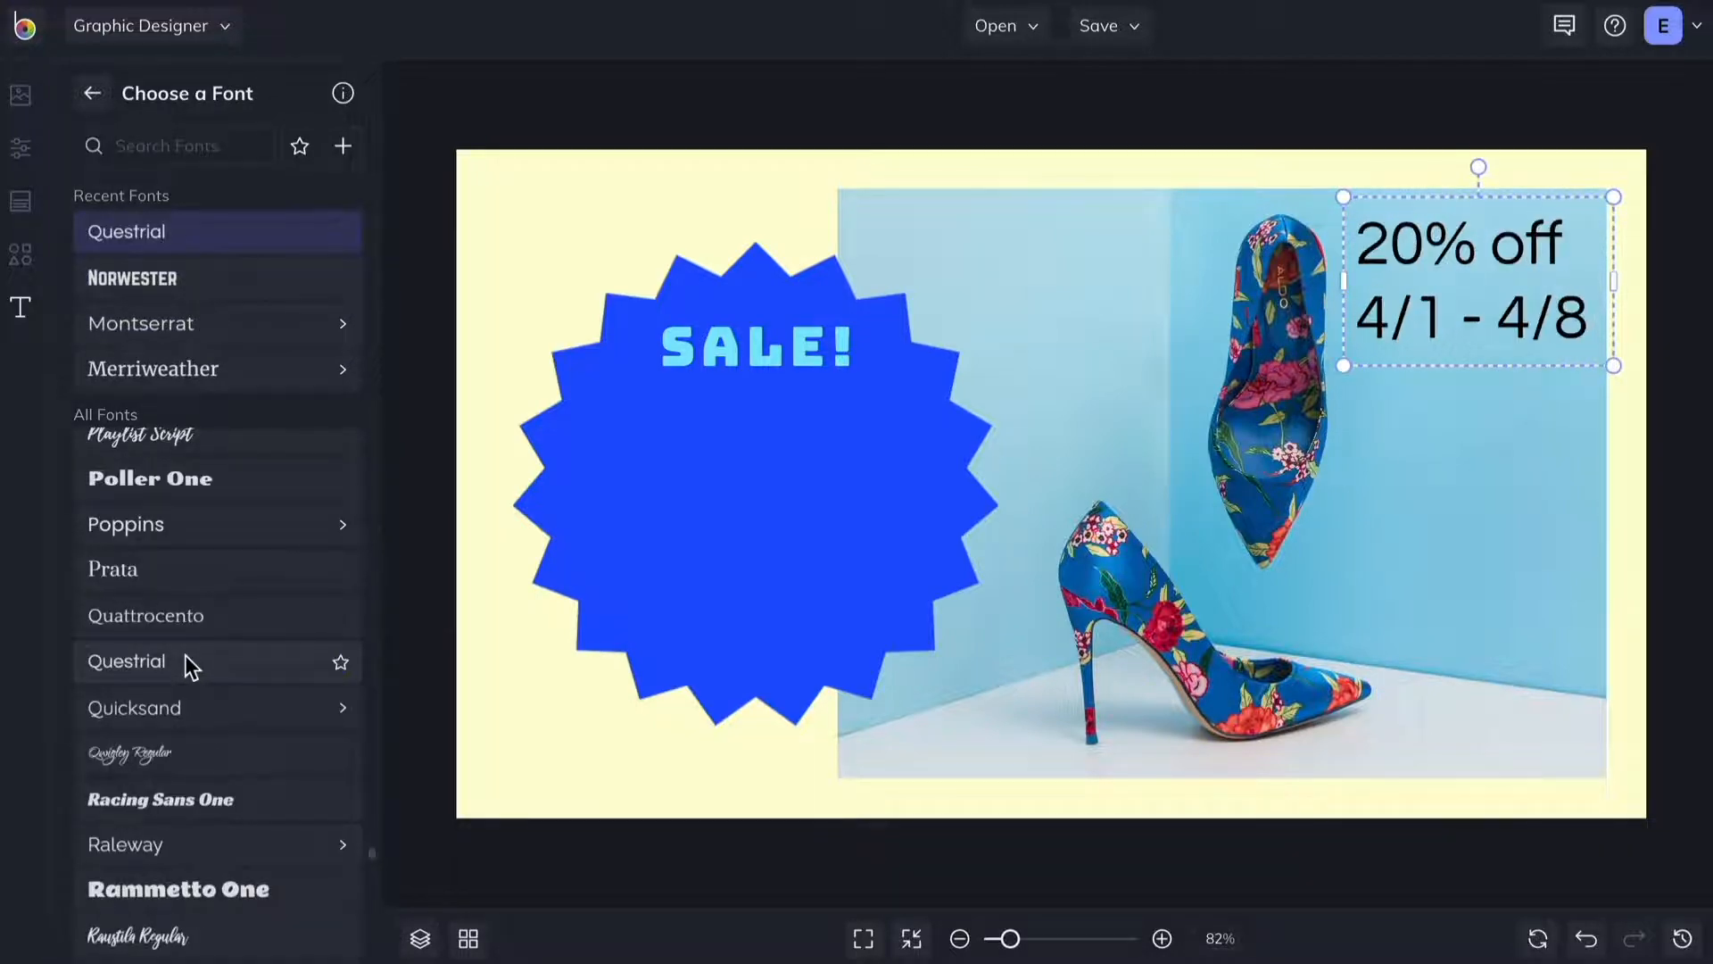
pyautogui.click(343, 145)
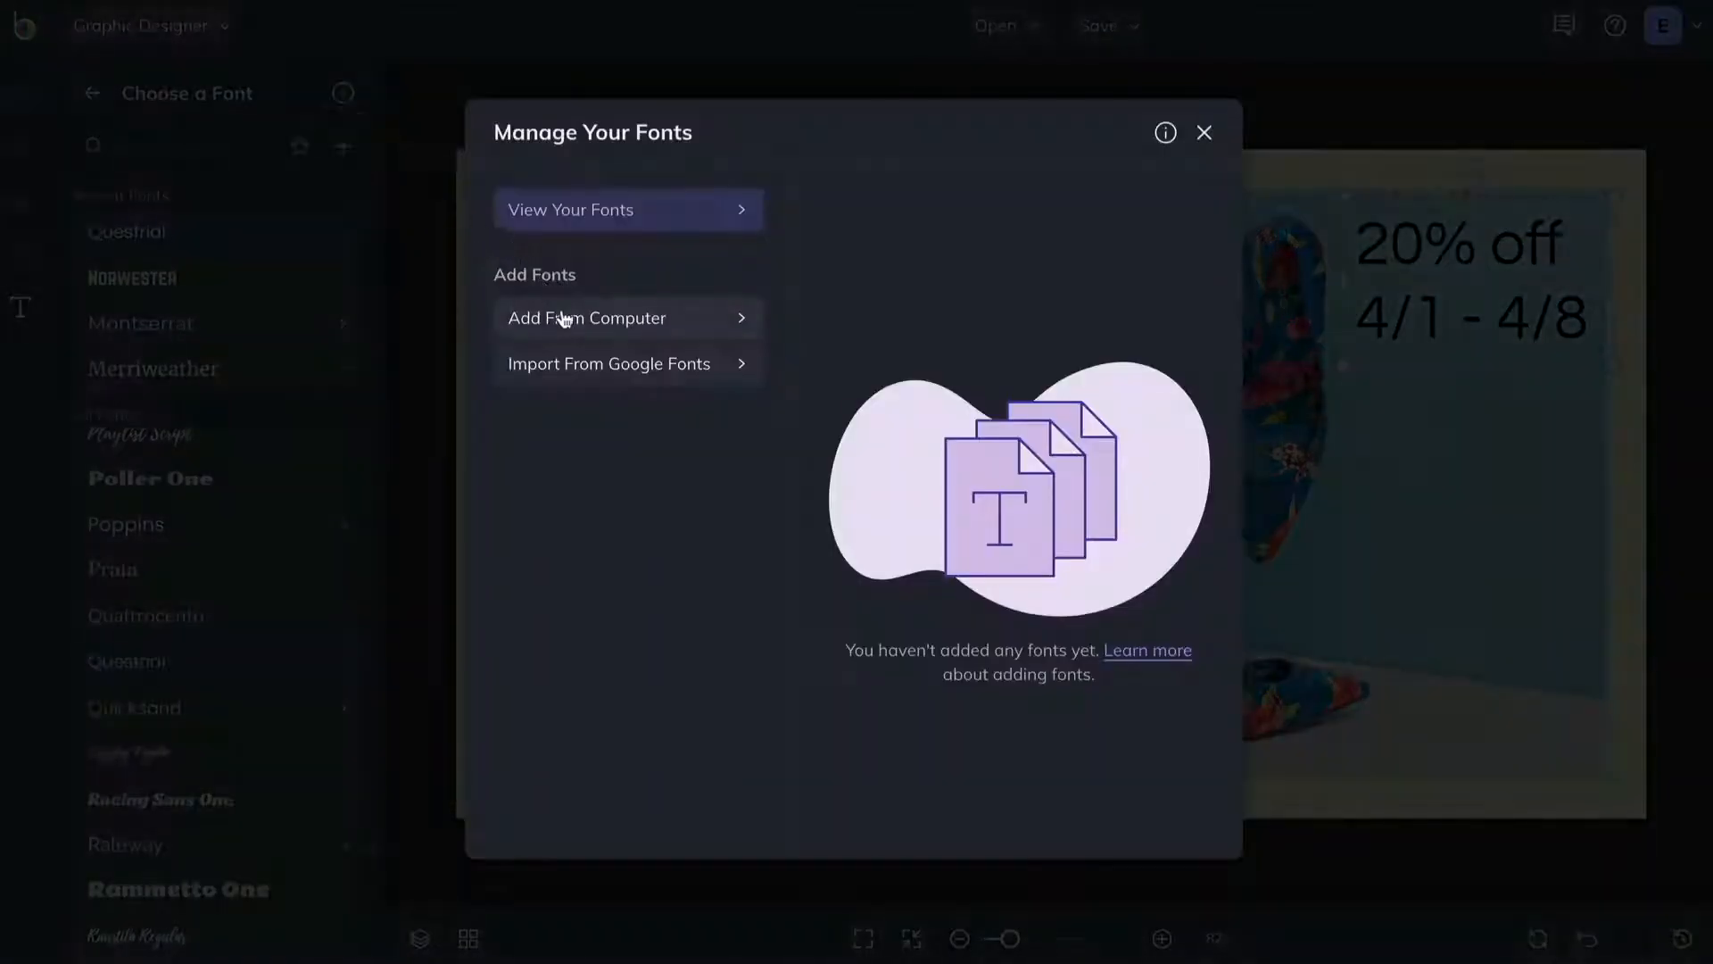
# Step: Upload the Le Murmure and Savate font files from the computer
pyautogui.click(586, 318)
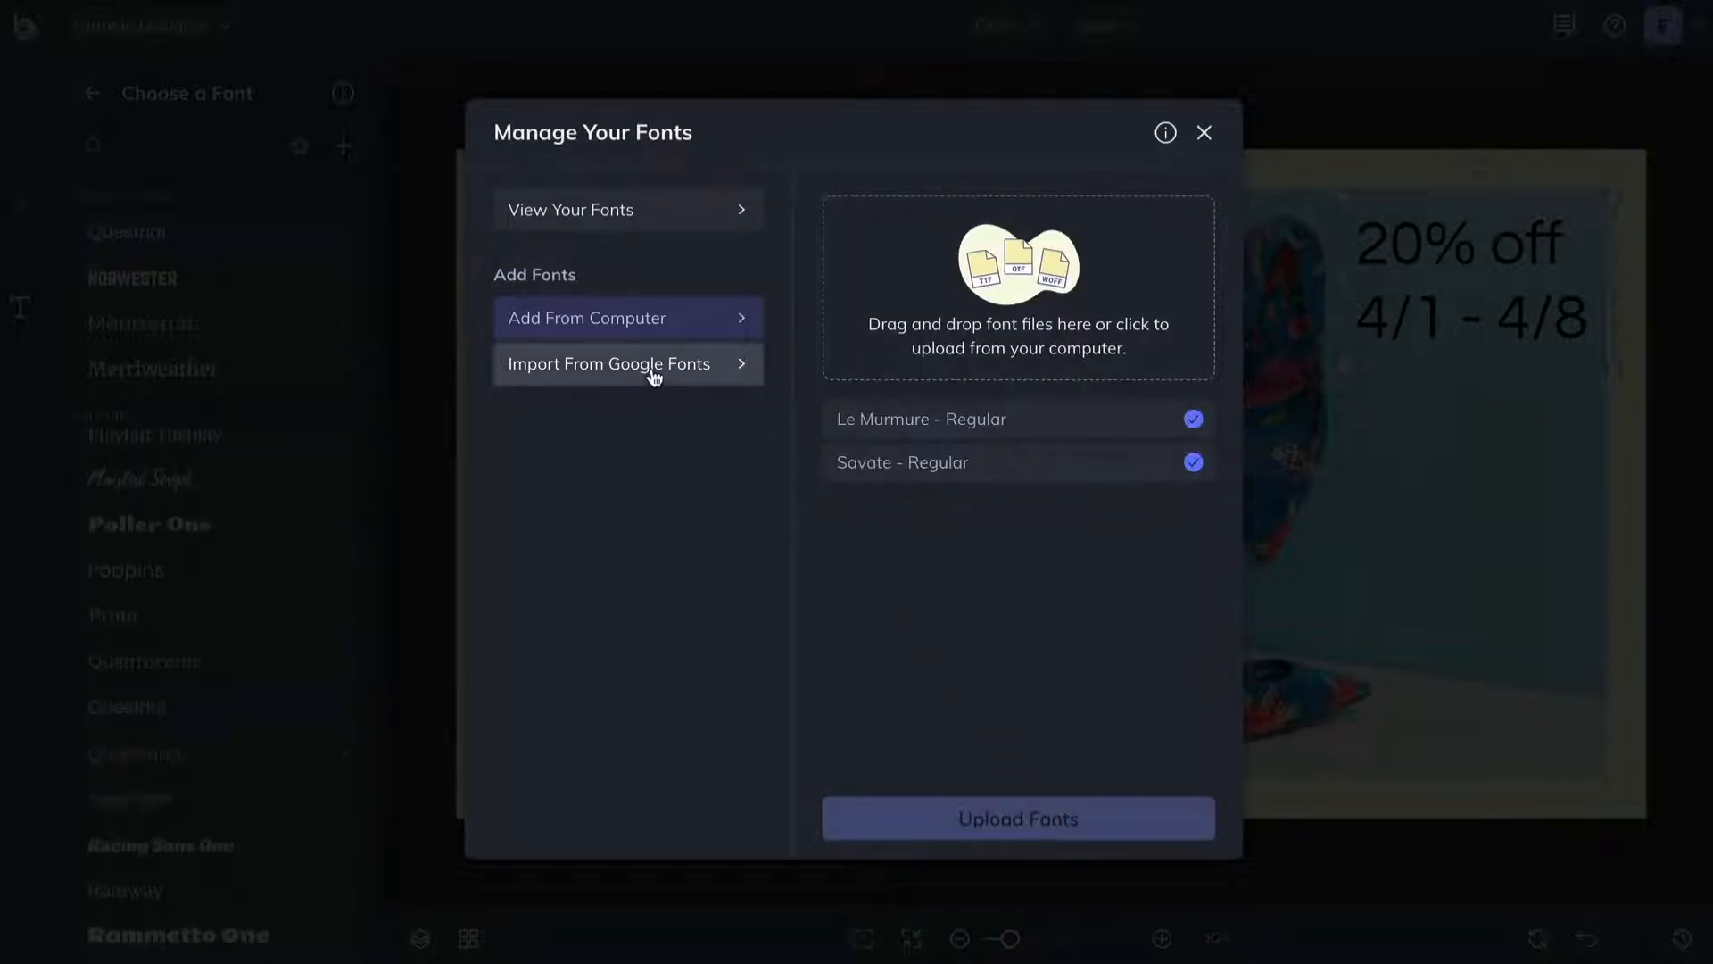
pyautogui.click(609, 363)
pyautogui.write('le murmure')
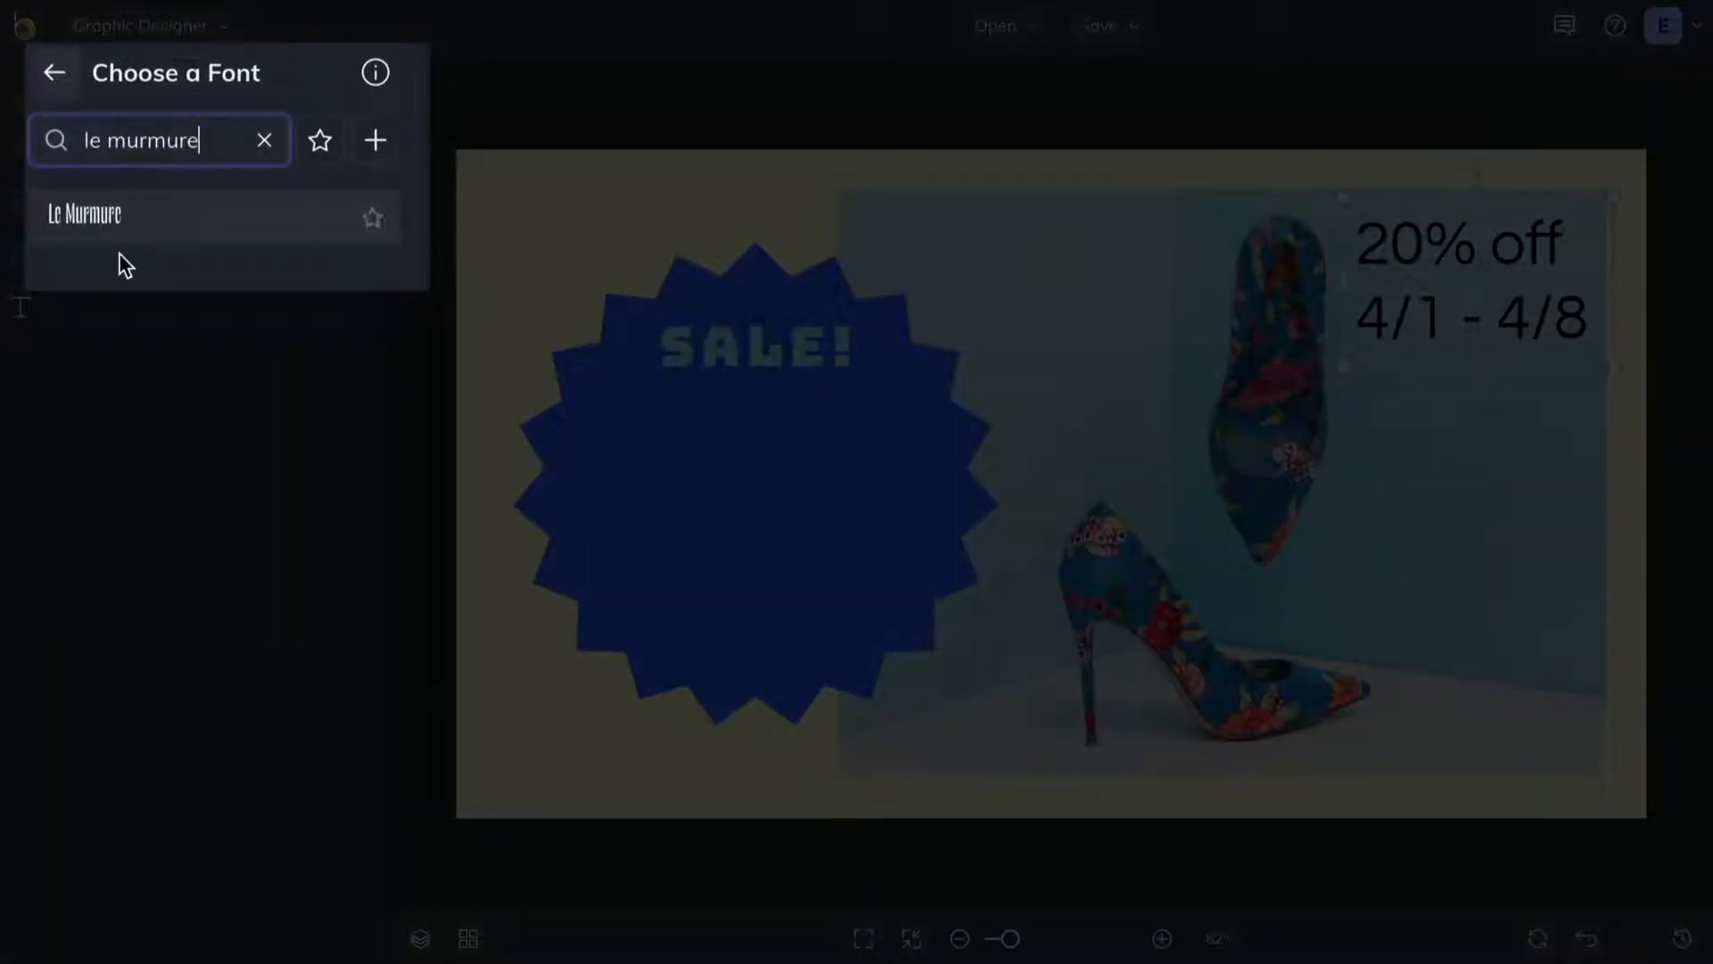
# Step: Apply Le Murmure to the date text, coloured blue and right-aligned
pyautogui.click(84, 214)
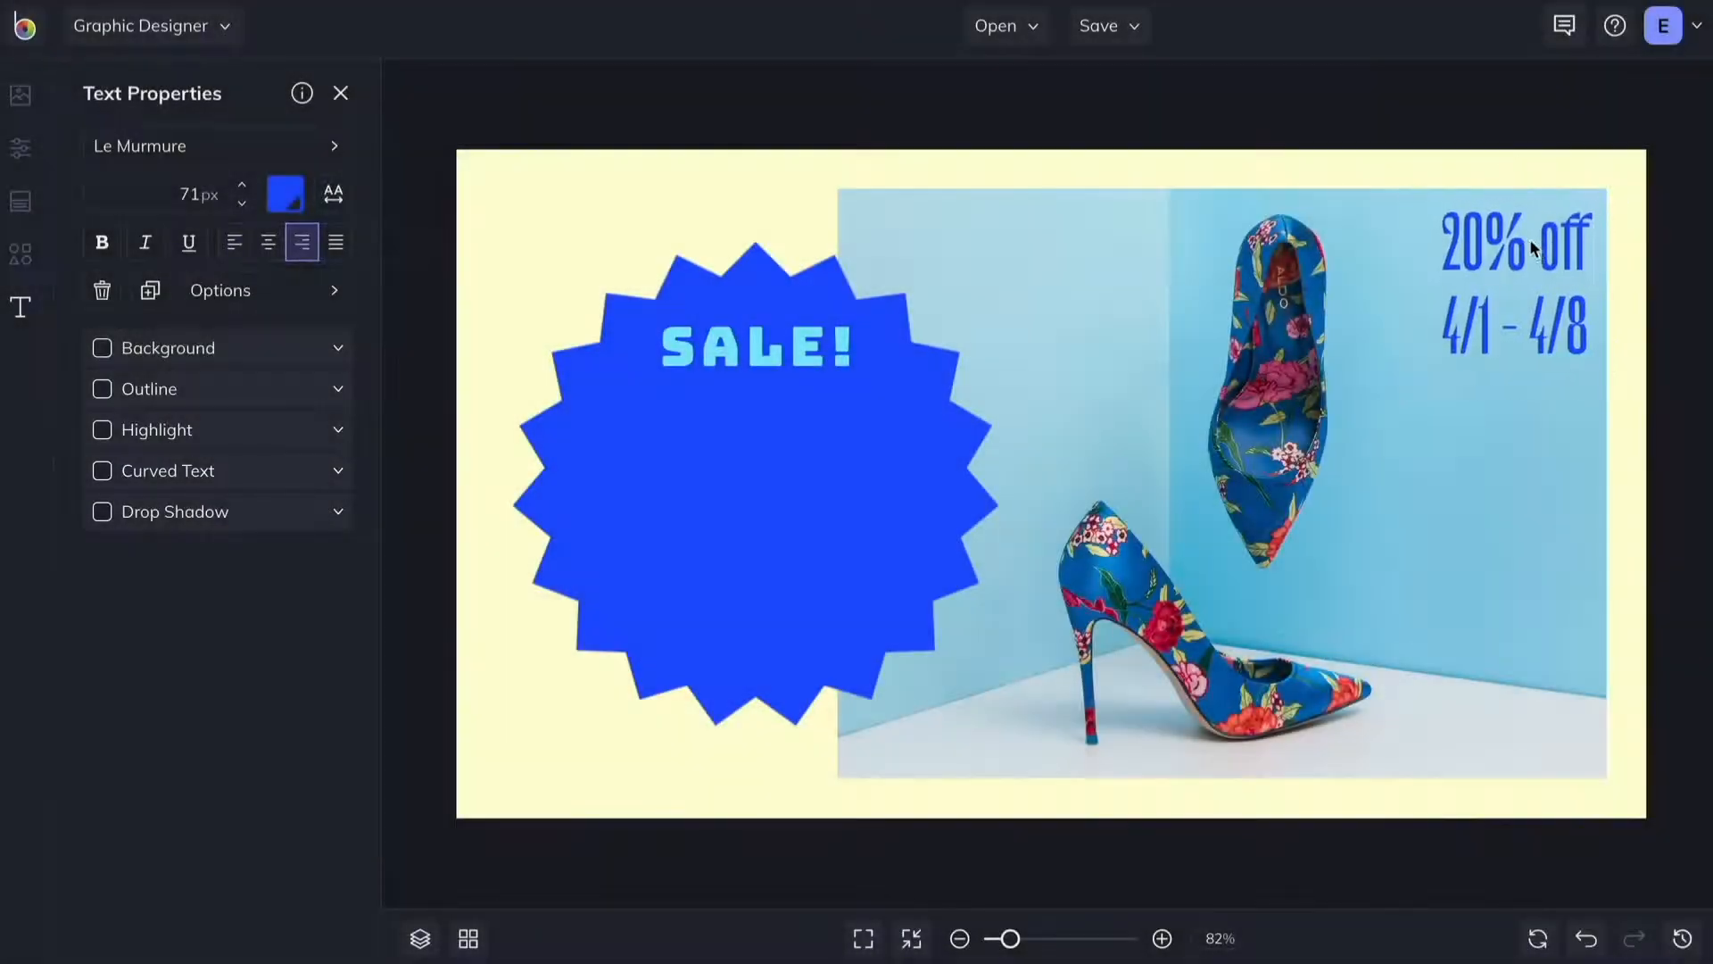
# Step: Duplicate SALE! as 'ALL SPRING STYLES' below it, with a drop shadow
pyautogui.click(220, 290)
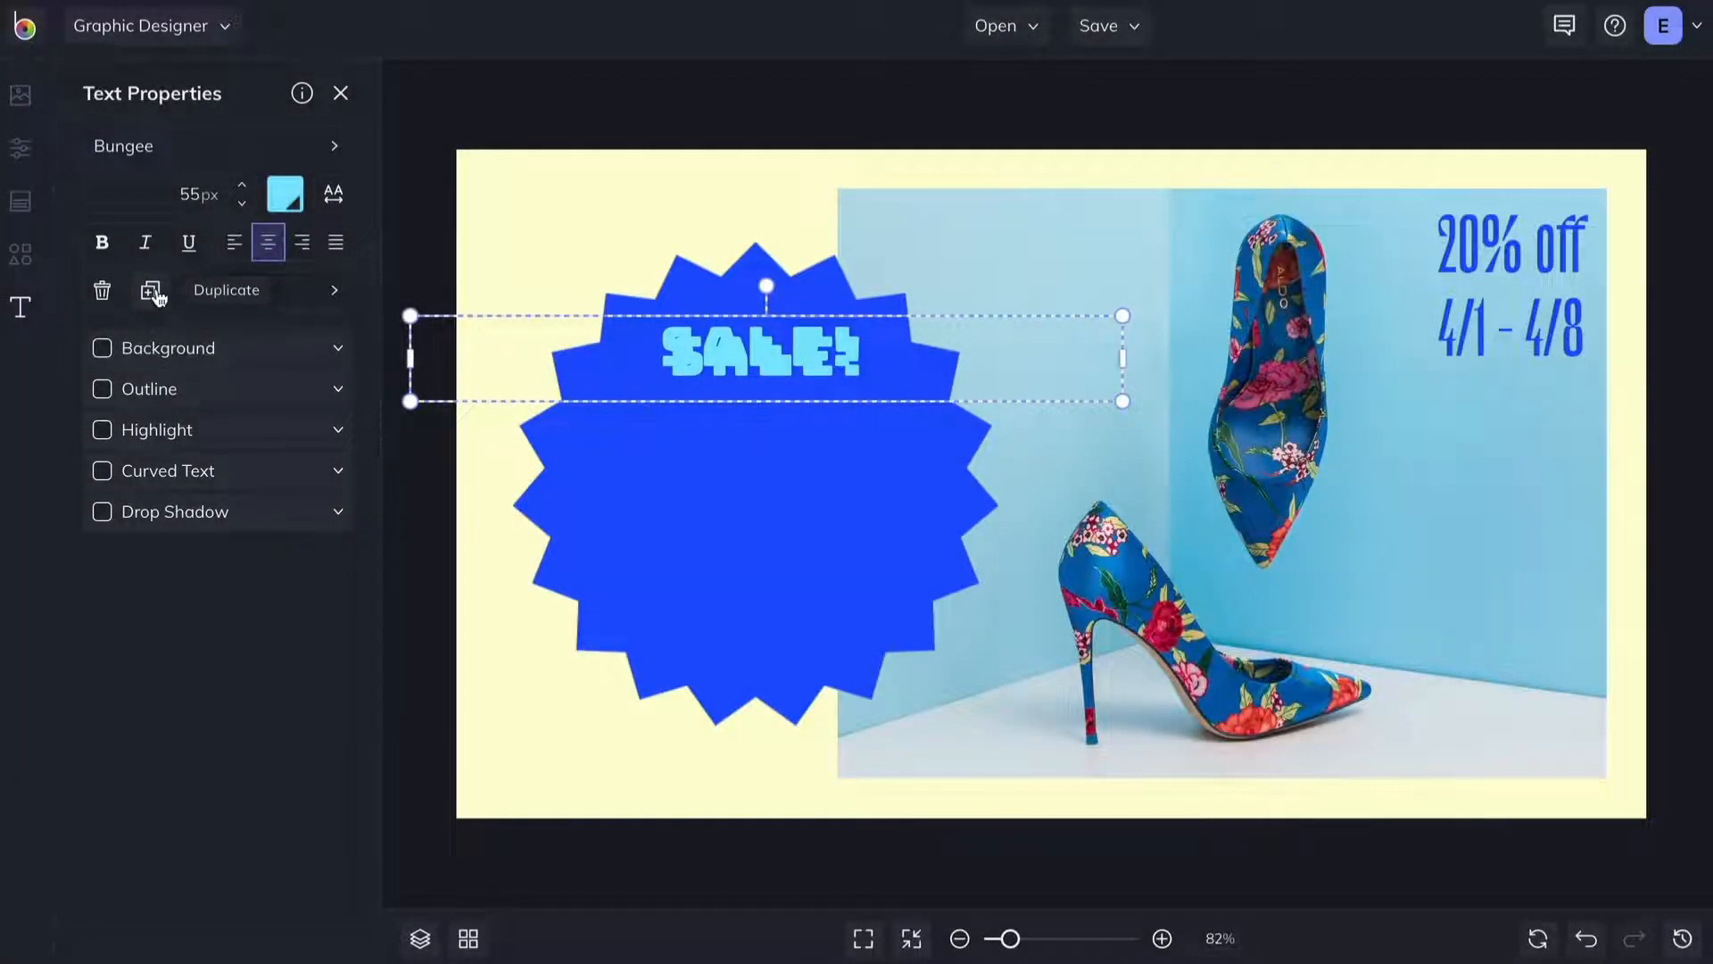
pyautogui.click(152, 291)
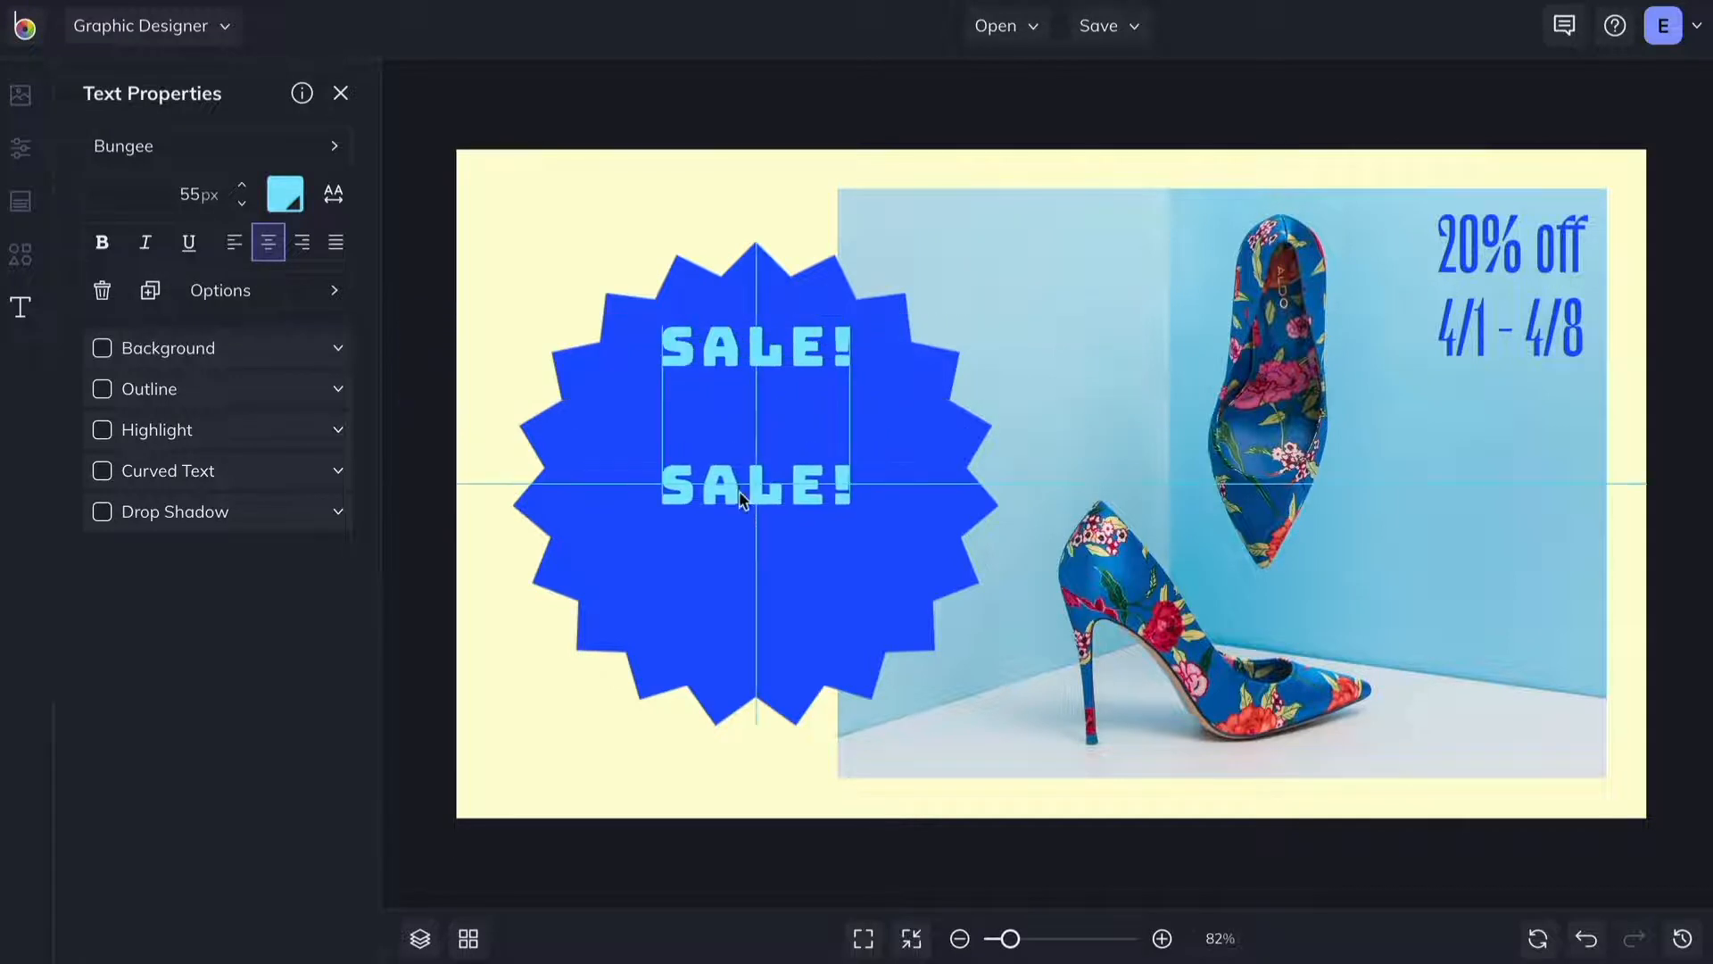
pyautogui.write('ALL SPRING')
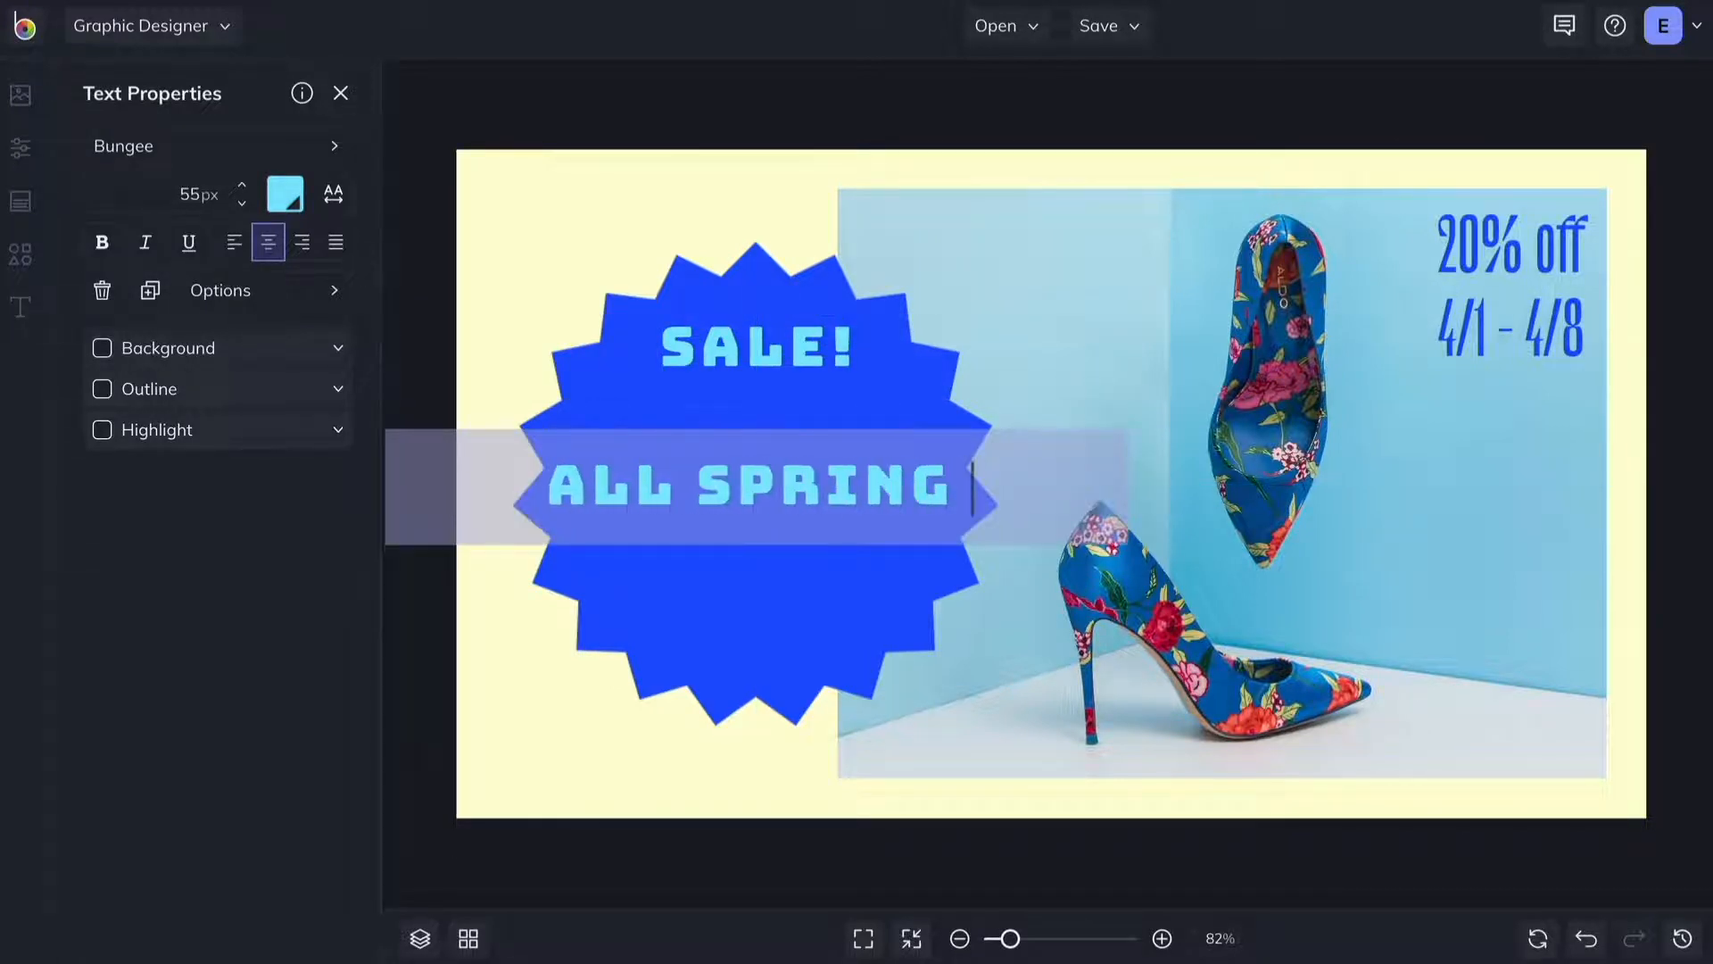
pyautogui.write('STYLES')
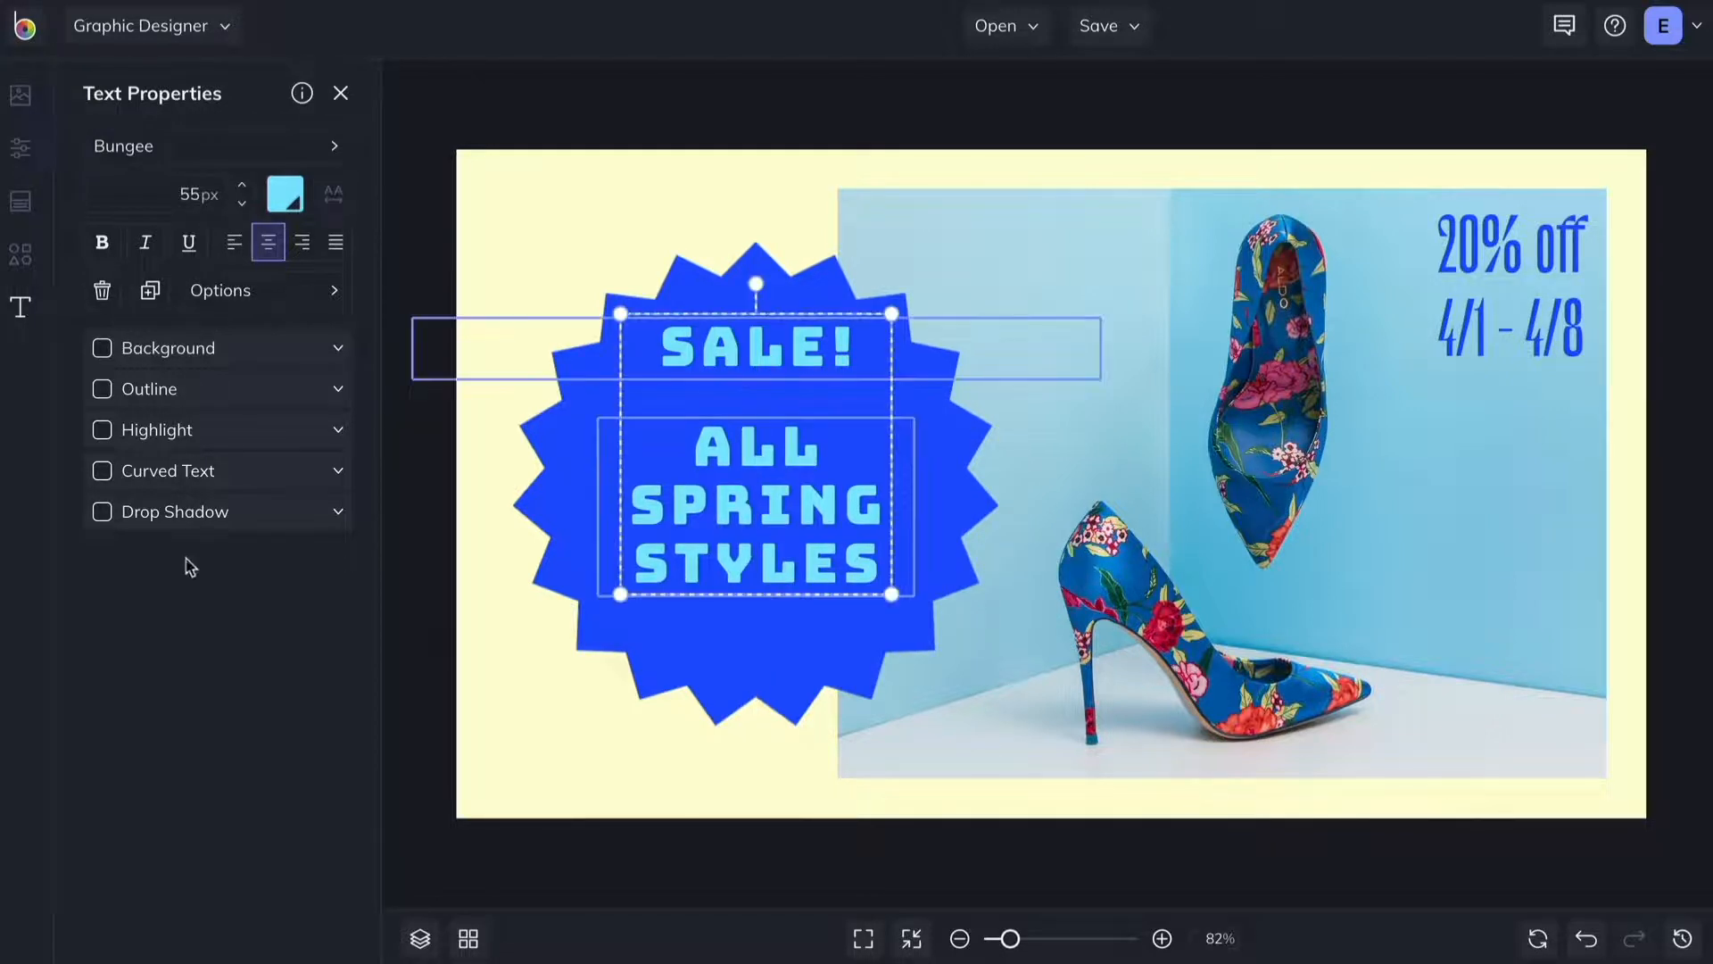
pyautogui.click(102, 512)
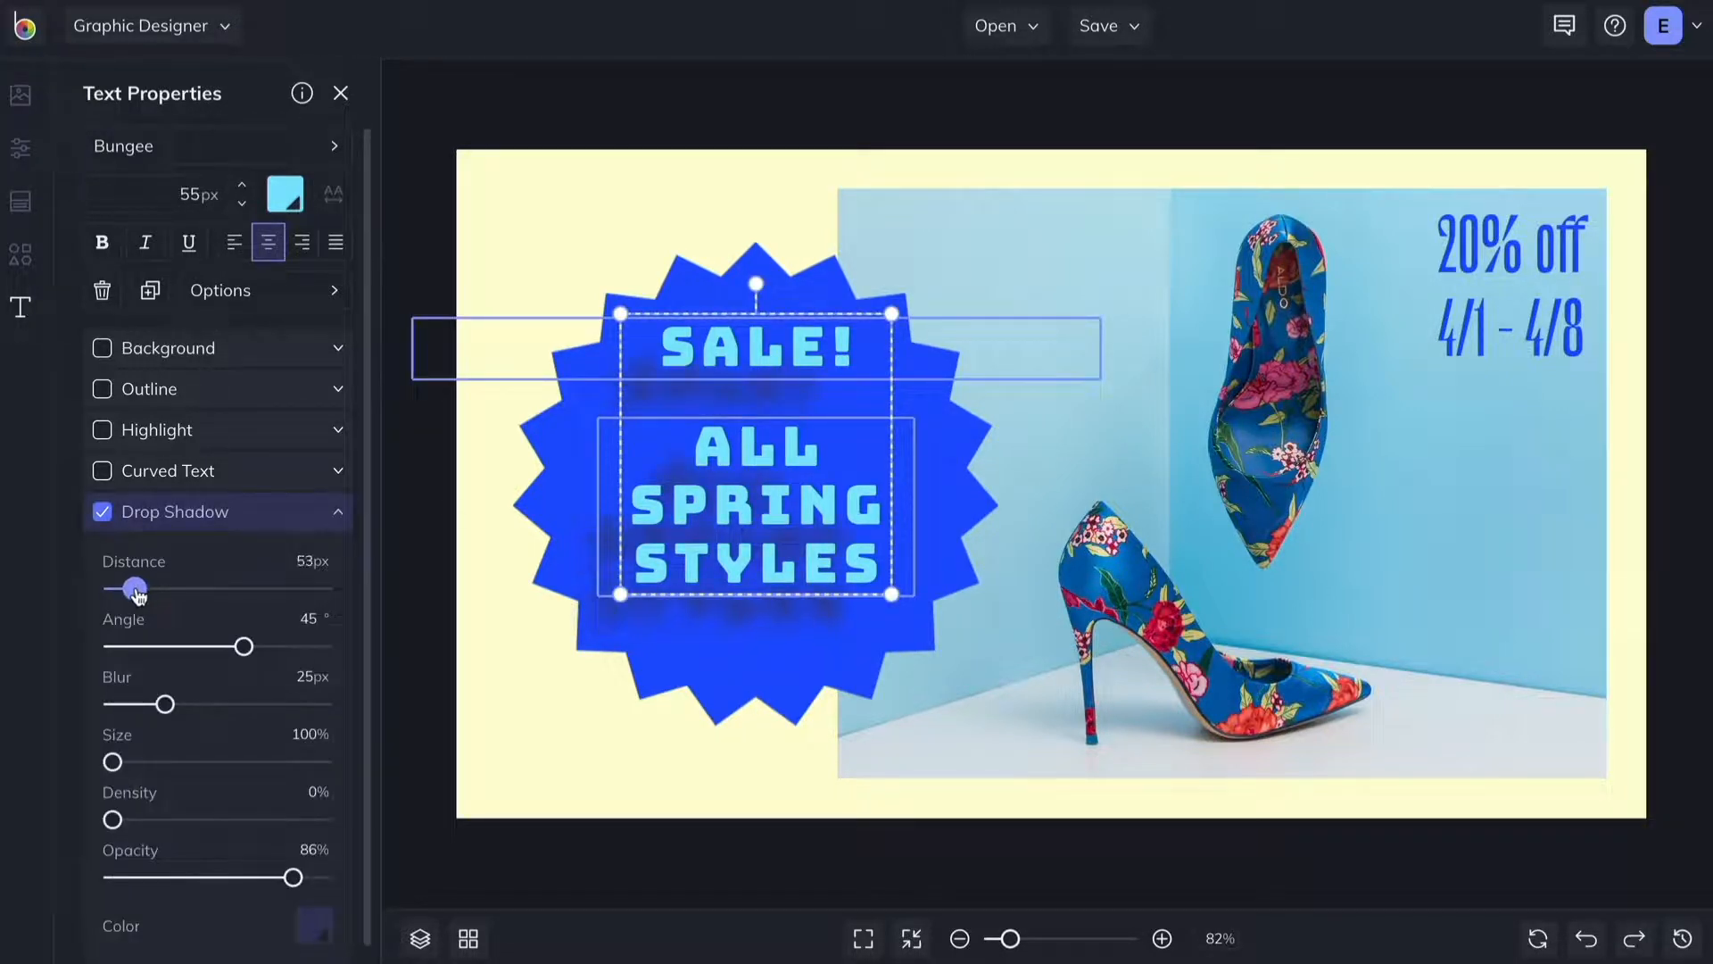